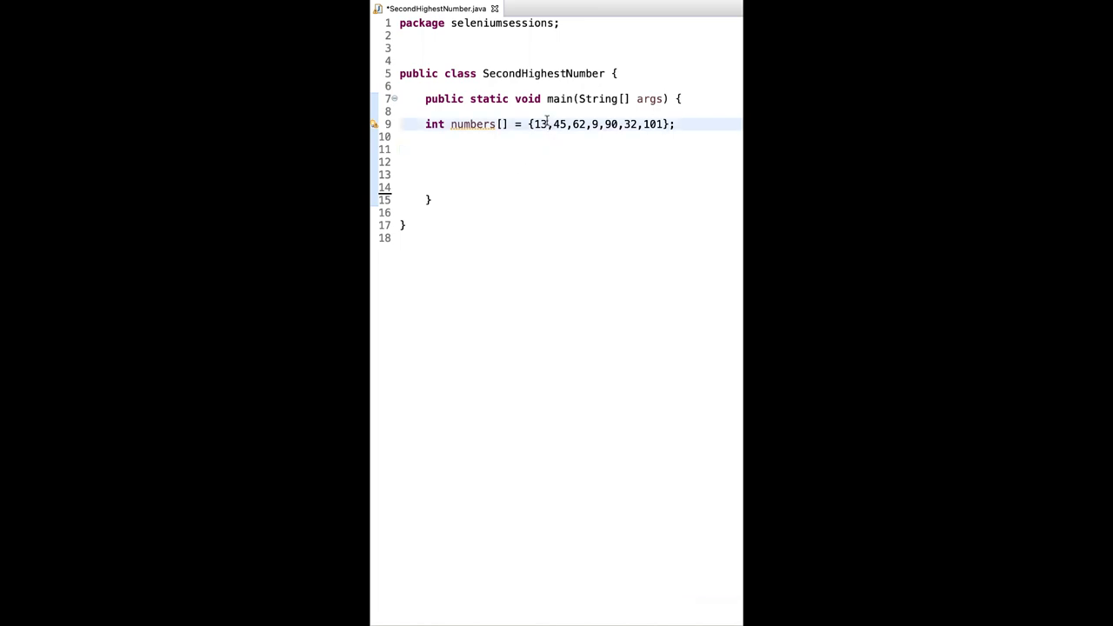
Step: Begin the pipeline with Arrays.stream(numbers).boxed(), auto-importing java.util.Arrays
click(490, 150)
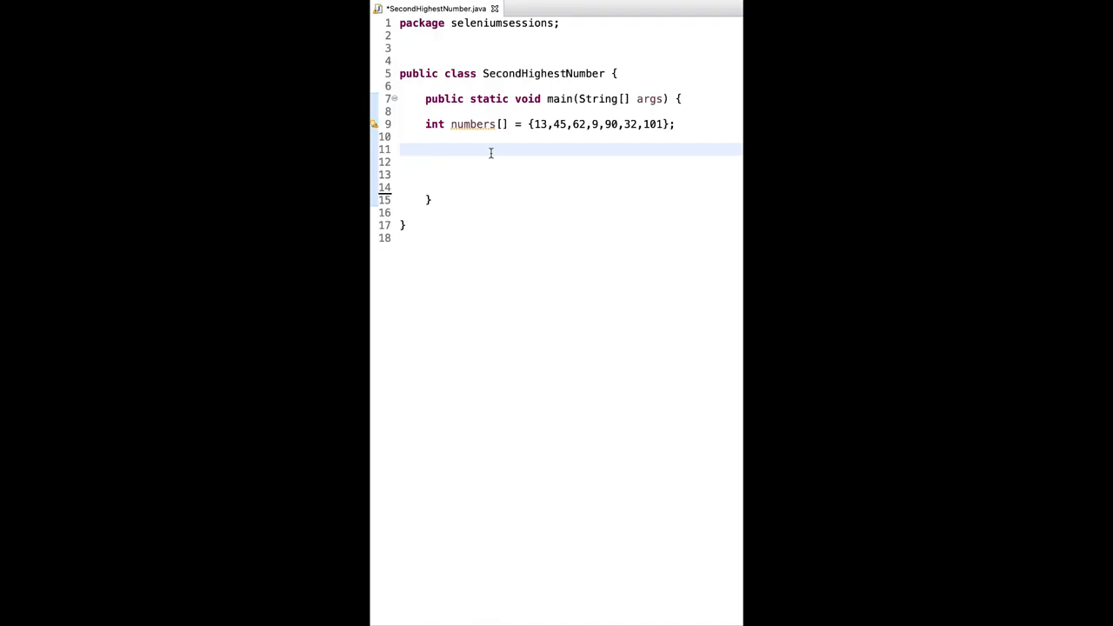
text(Array)
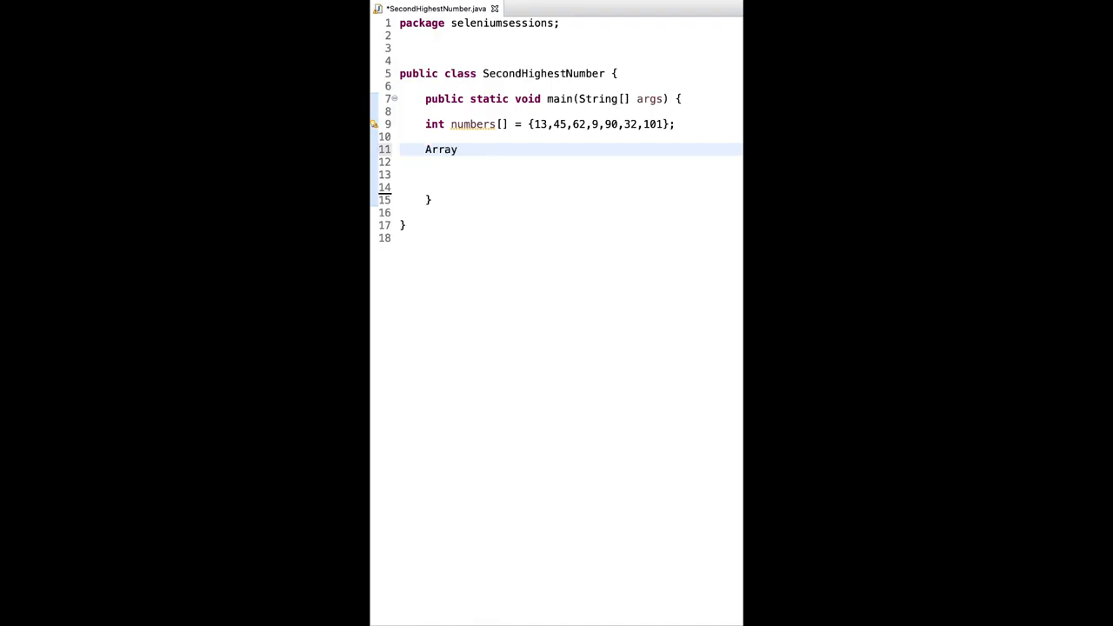
text(.stream(array)
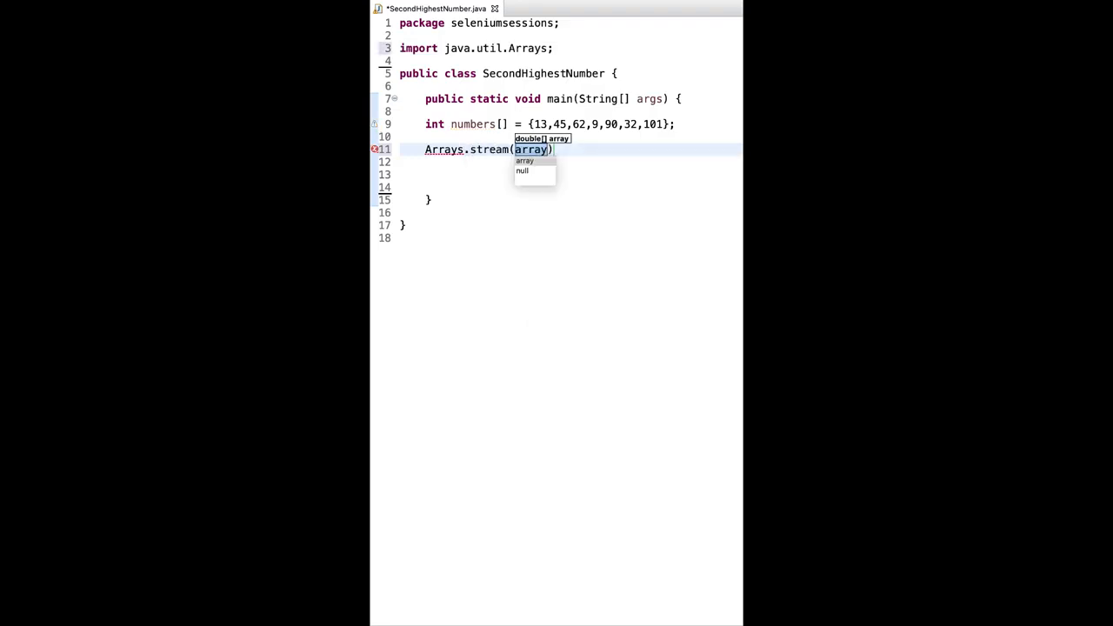
text(numbers)
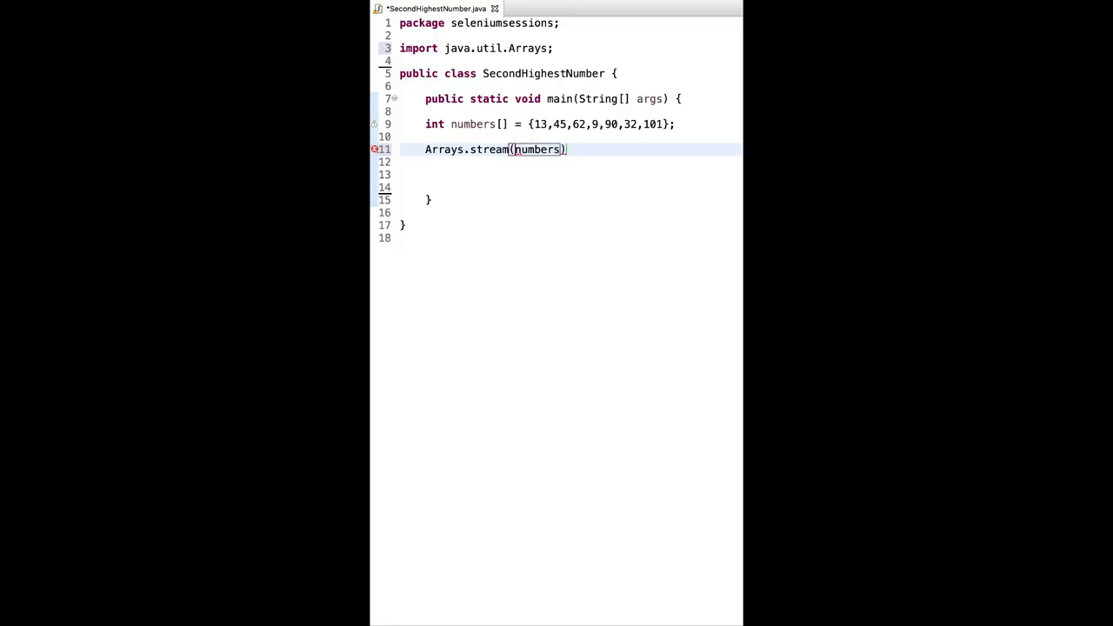
text(.boxed()
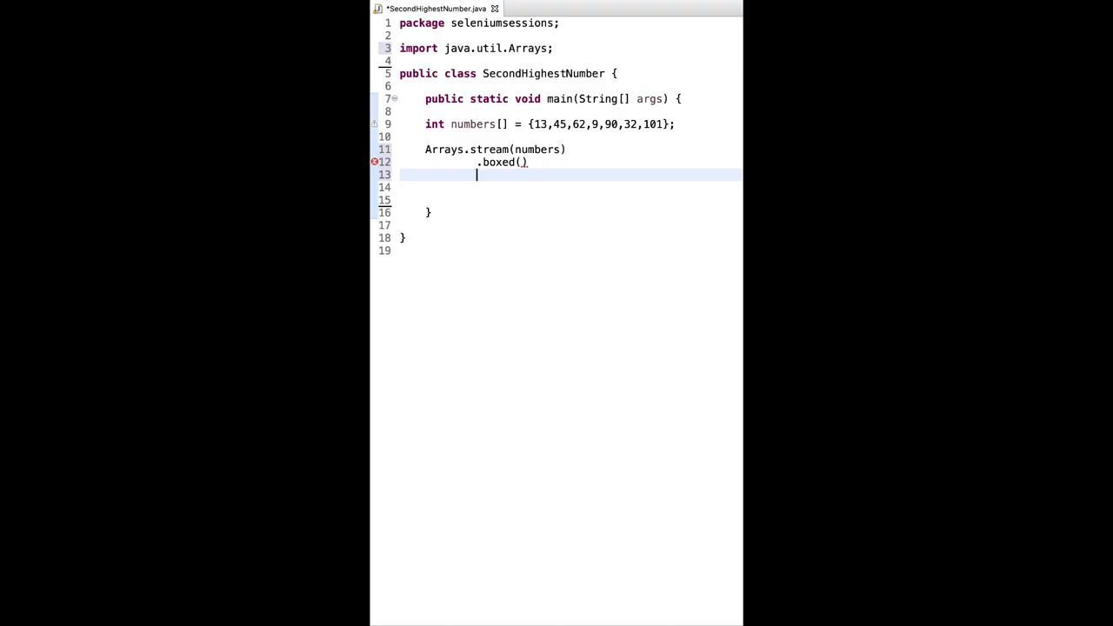
Step: Chain .sorted(Comparator.reverseOrder()) and .skip(1), importing java.util.Comparator
text(.)
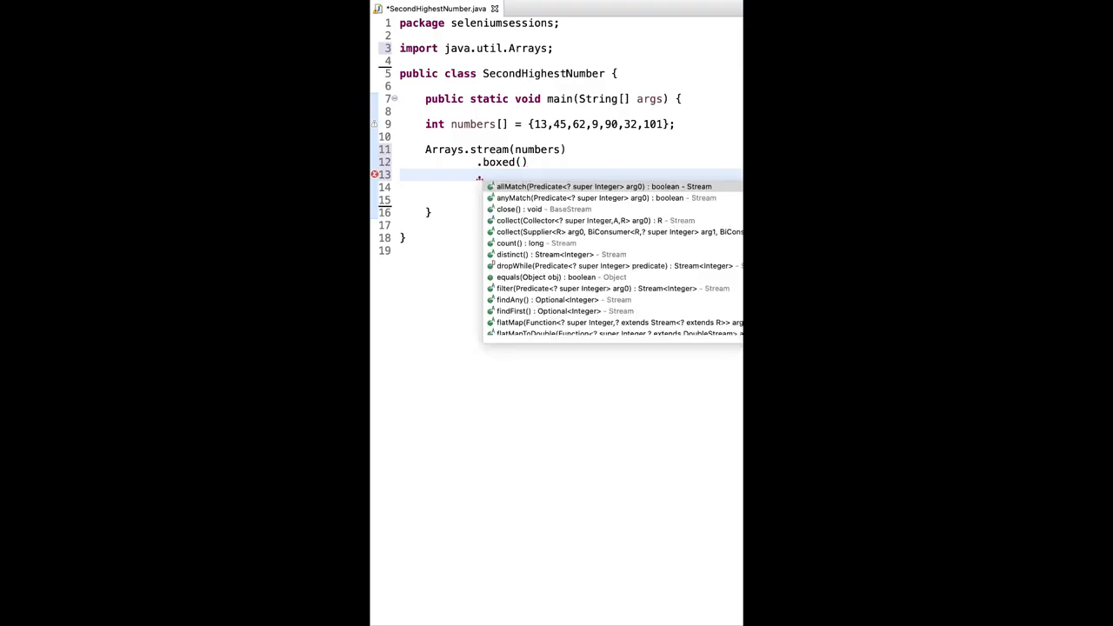
text(sorted(Comparator.reverseOrder()
text(.skip(arg0)
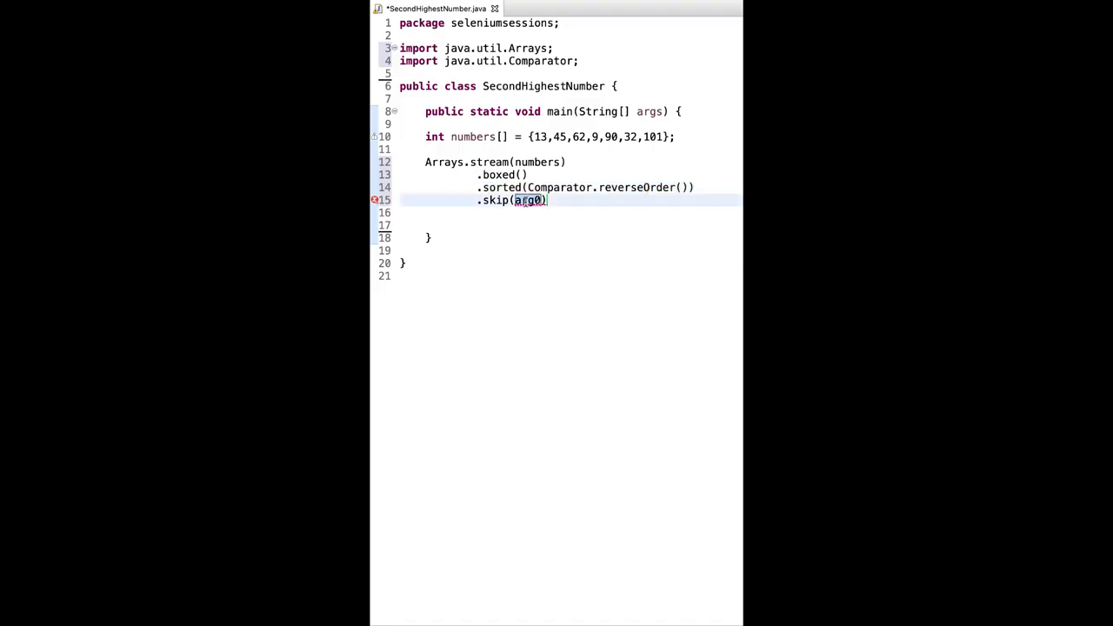
text(1)
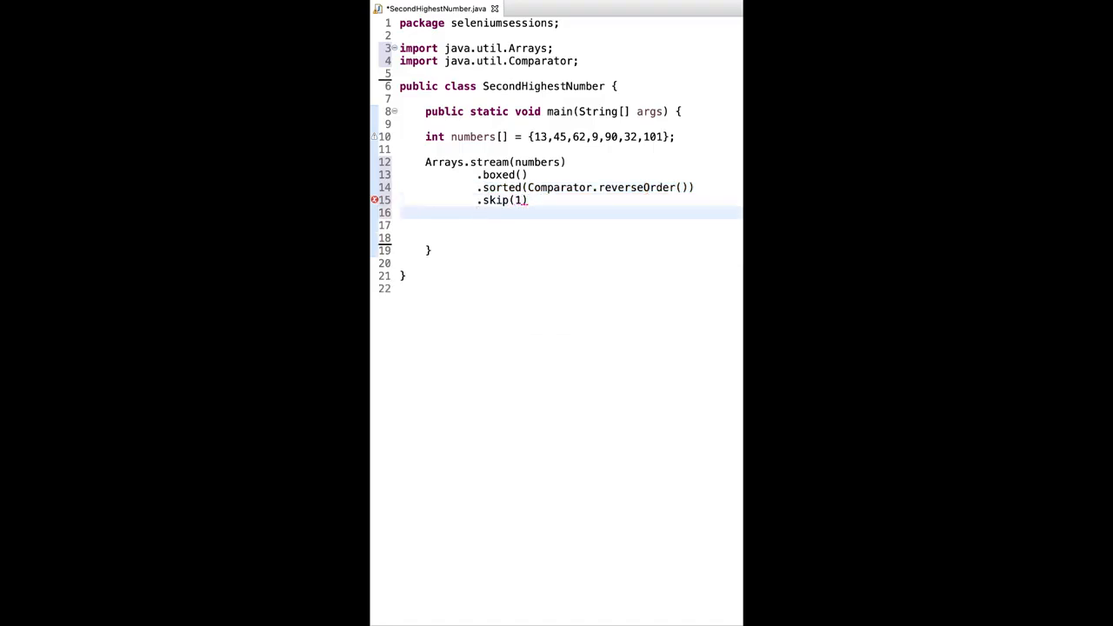
Step: End with .findFirst().get() assigned to Integer secondHighestNum, print it, and save
text(.)
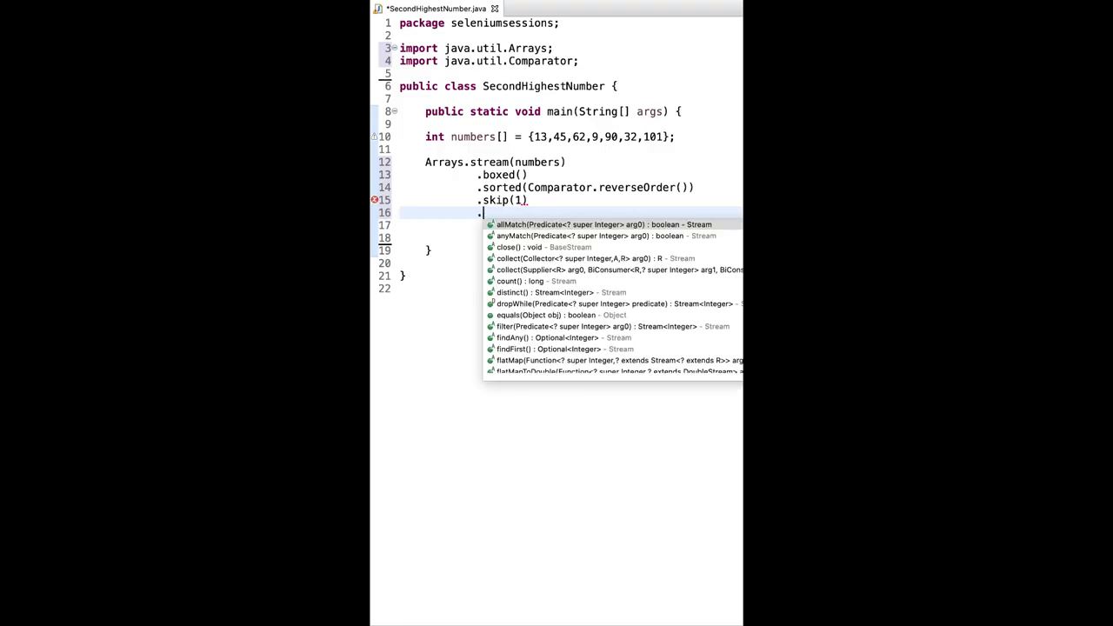
text(findFirst()
text(System.out.println();)
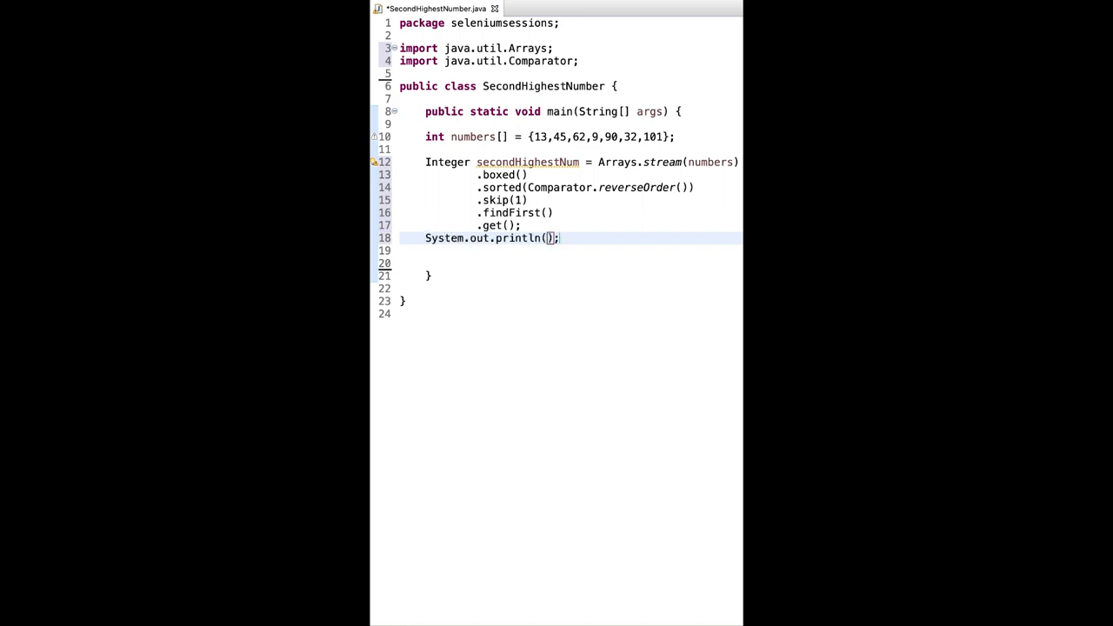
text(secondHighestNum)
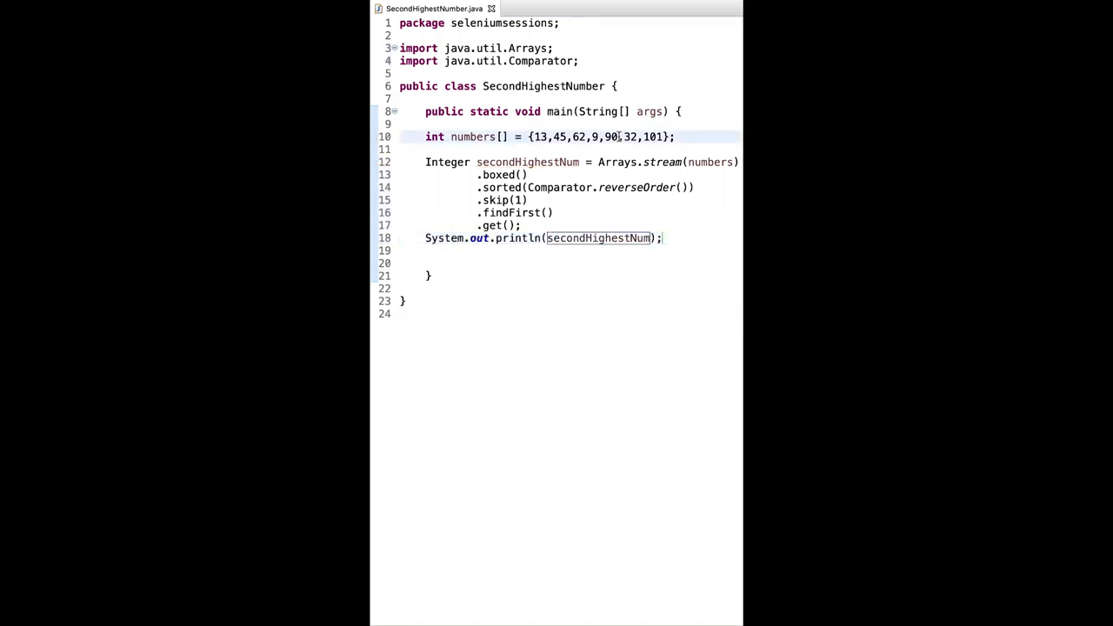